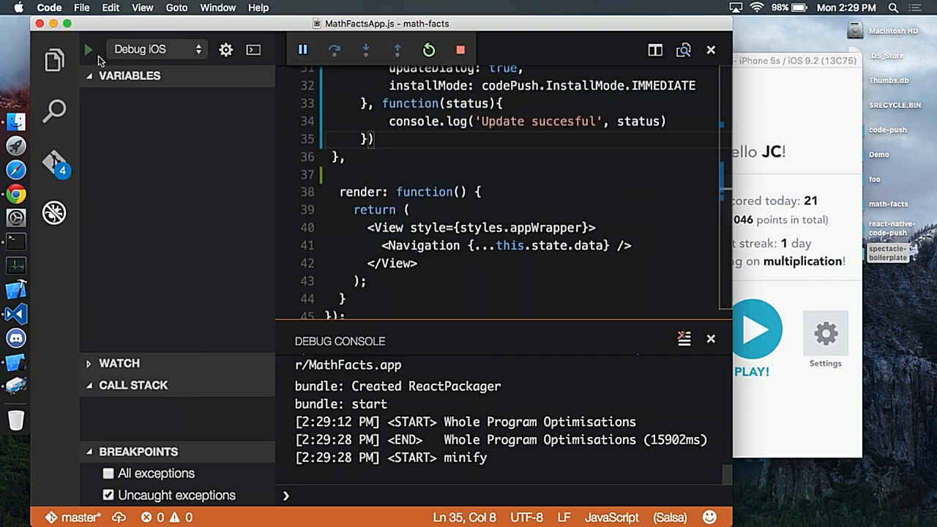
pyautogui.moveTo(117, 60)
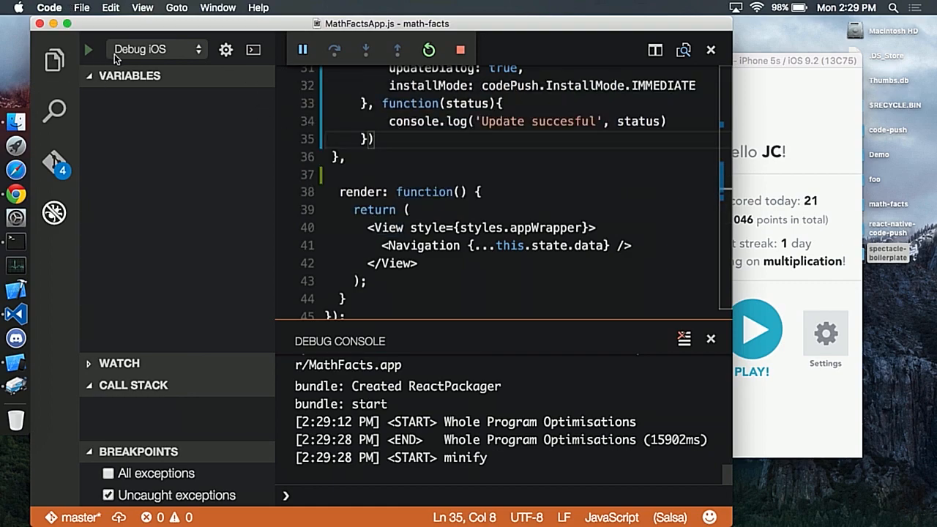
# Set a breakpoint on the 'Update succesful' log line in MathFactsApp.js componentDidMount
pyautogui.scroll(3)
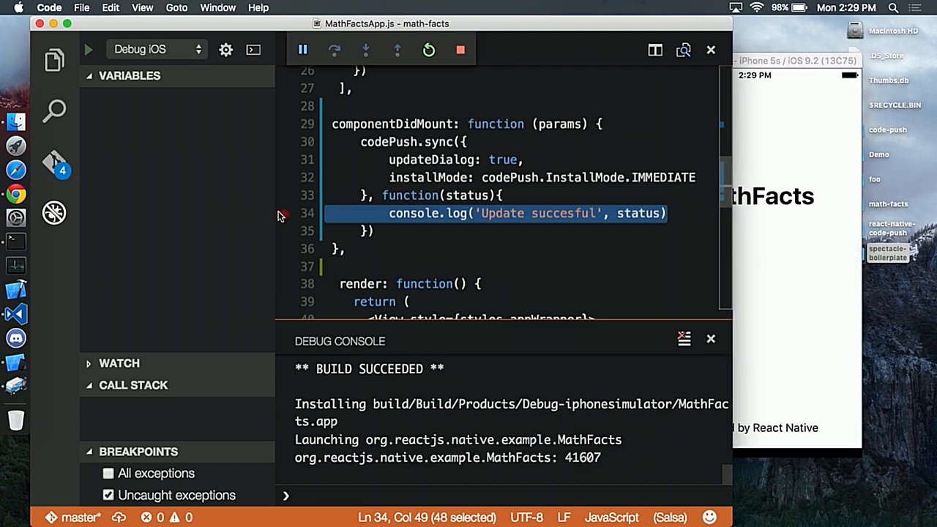
pyautogui.click(285, 142)
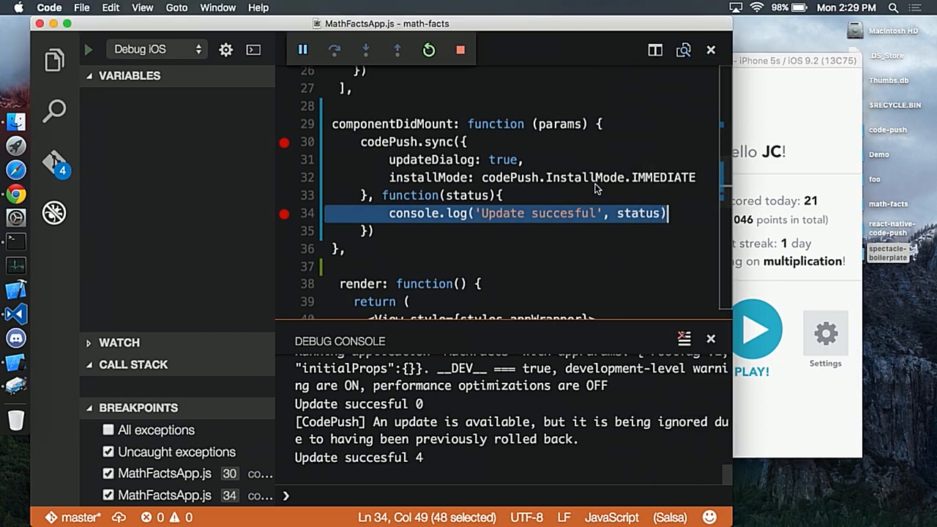
pyautogui.click(55, 60)
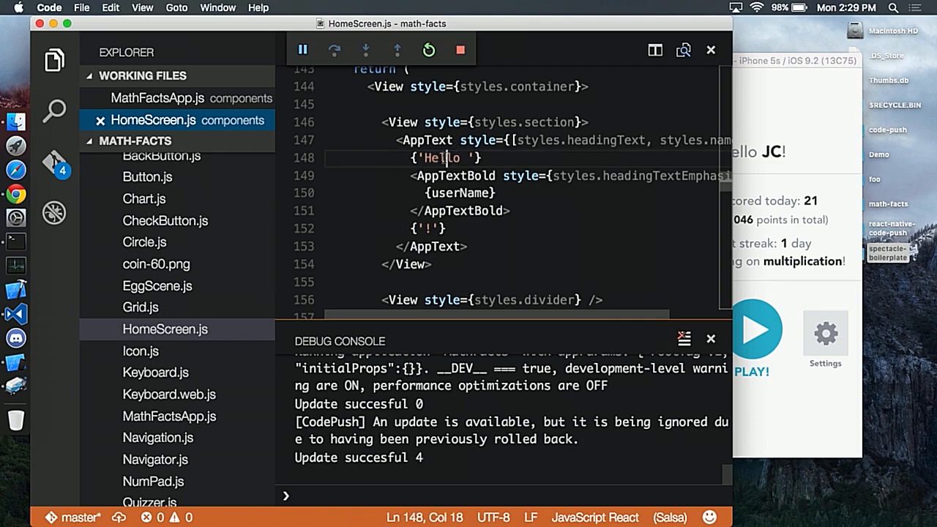
# Replace 'Hello' with 'Hi' in the HomeScreen.js greeting on line 148
pyautogui.write('Hi')
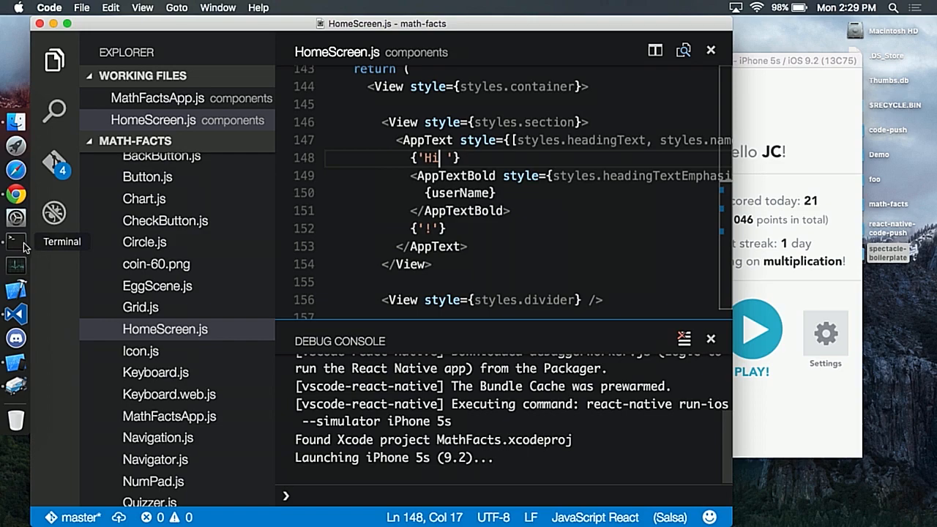
# Run 'code-push release-react math-facts ios' in Terminal
pyautogui.click(16, 241)
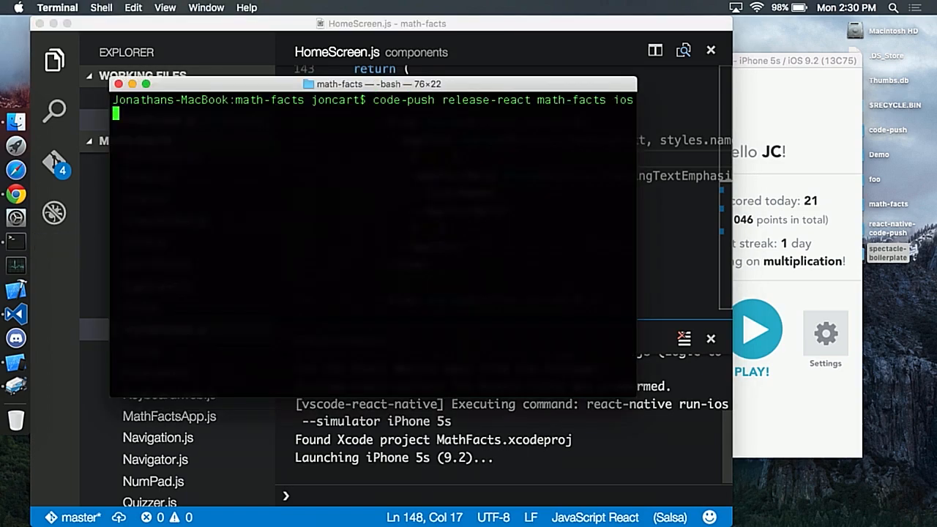
pyautogui.press('Return')
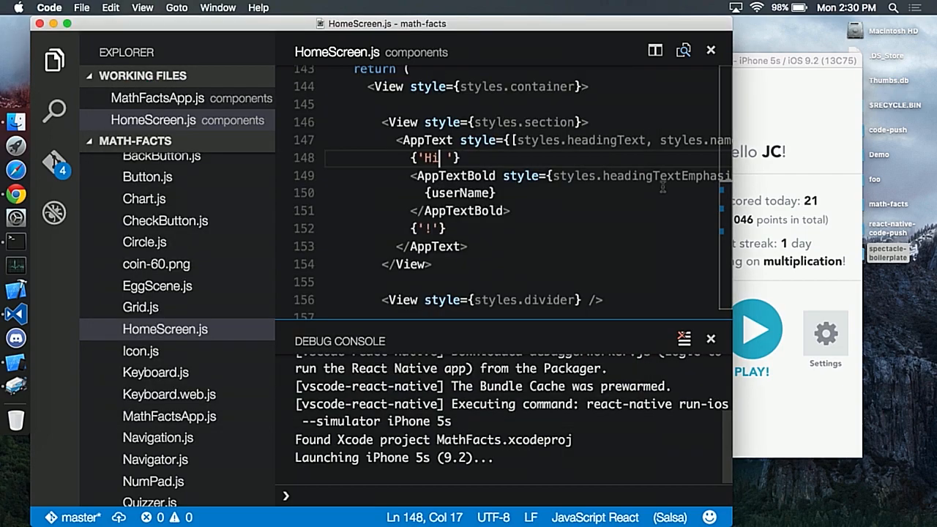
# Open MathFactsApp.js and start a Debug iOS session from the Debug view
pyautogui.click(158, 98)
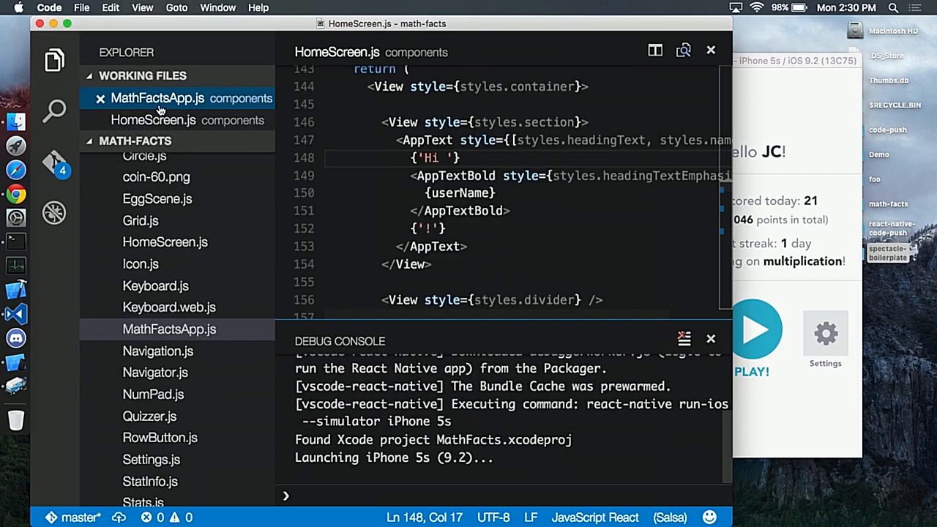
pyautogui.click(157, 97)
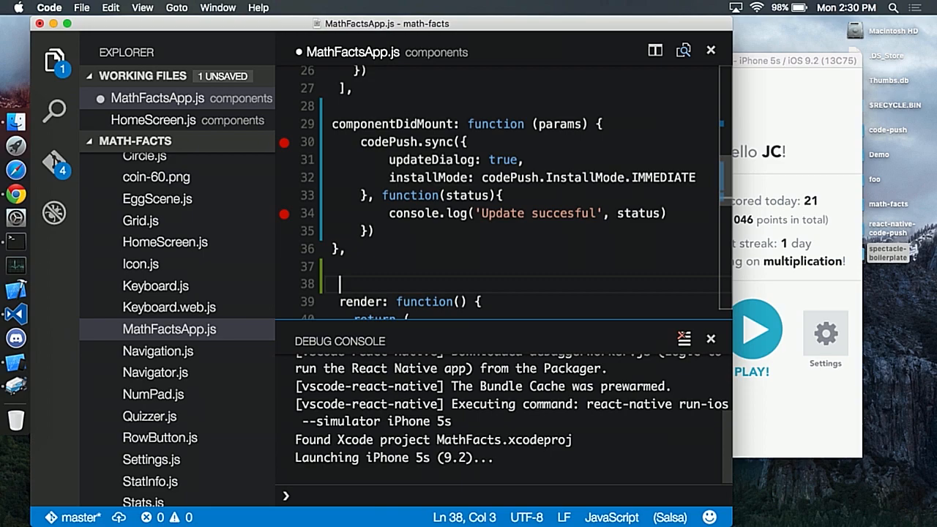
pyautogui.write('com')
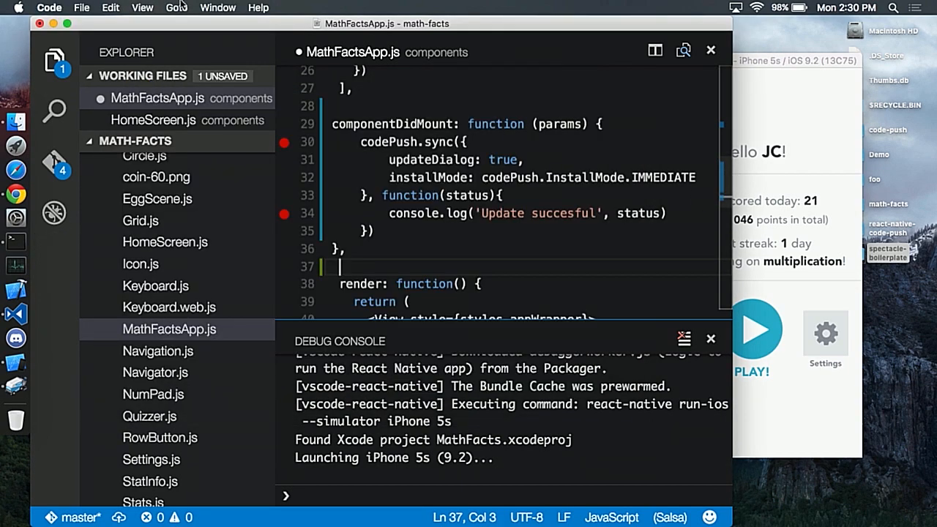
pyautogui.click(53, 166)
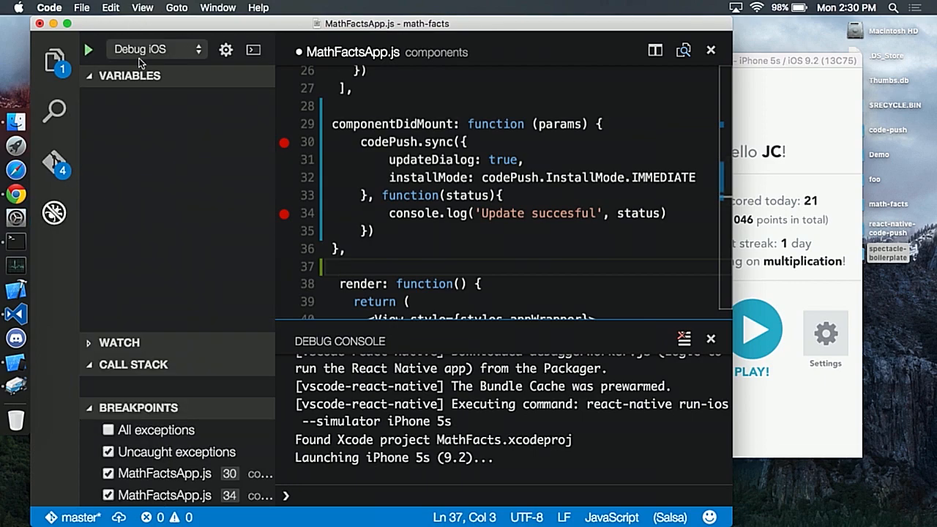
pyautogui.click(88, 49)
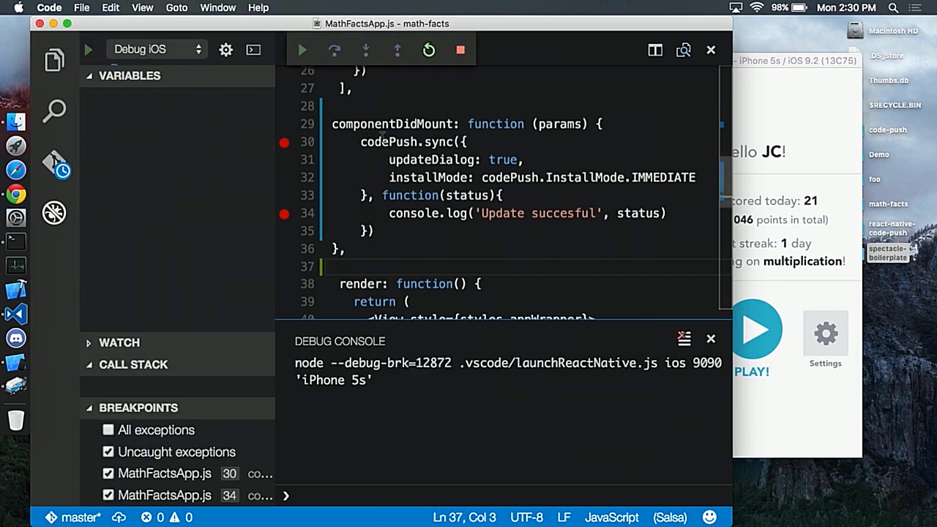
# In Chrome, exit full screen and show the React Native Tools Marketplace page
pyautogui.click(301, 50)
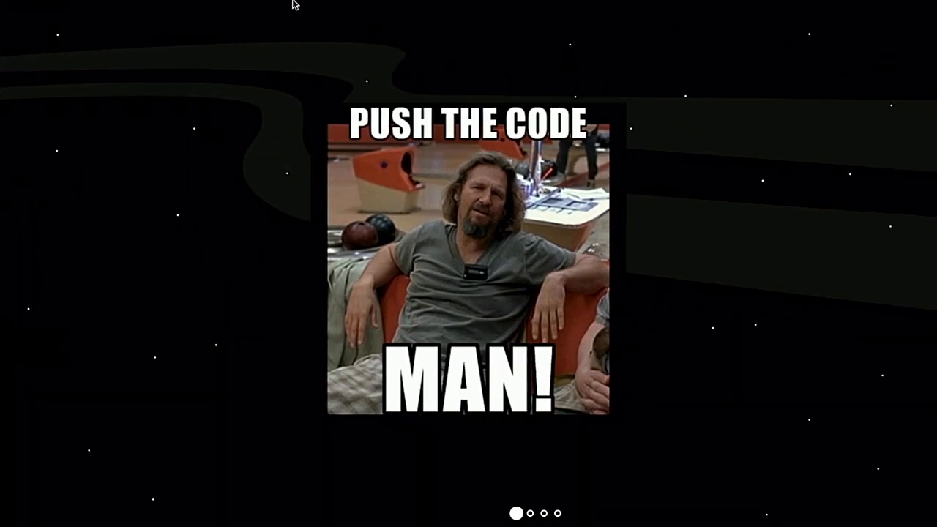
pyautogui.click(154, 7)
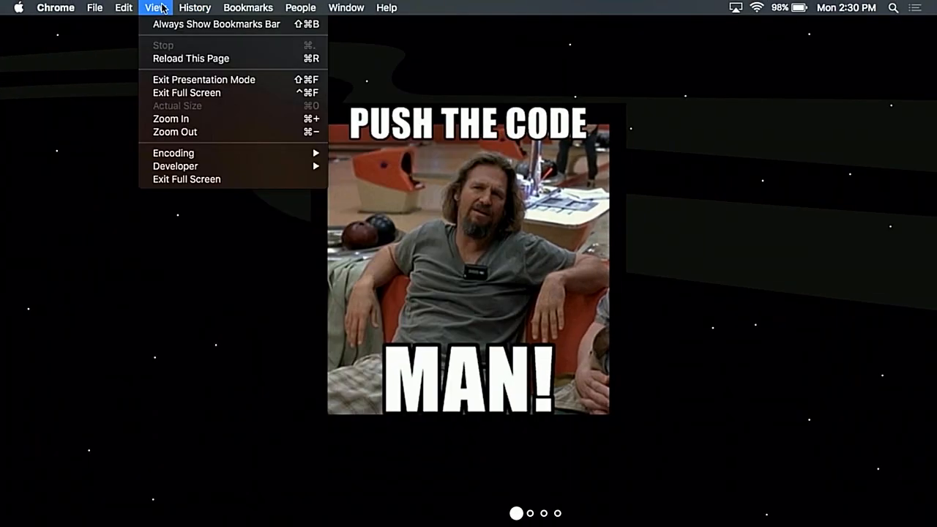
pyautogui.click(186, 92)
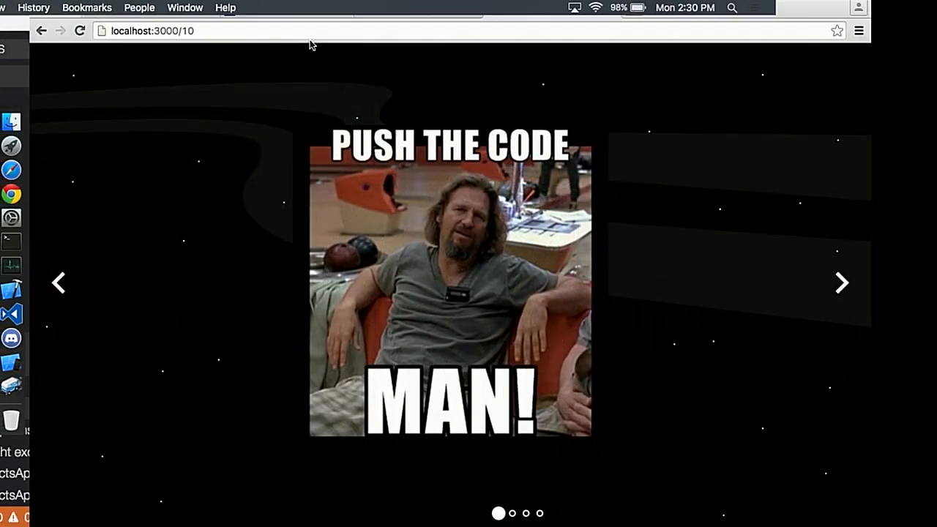
pyautogui.click(414, 33)
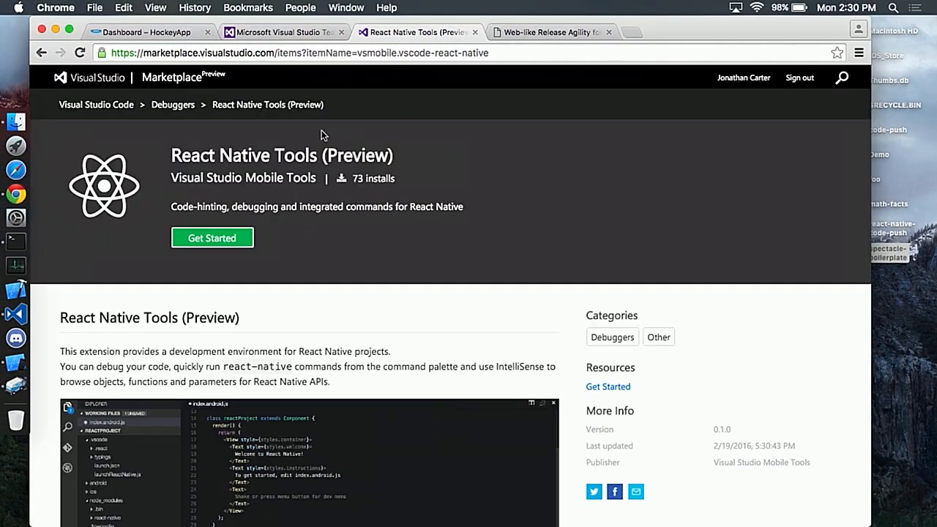
pyautogui.moveTo(325, 168)
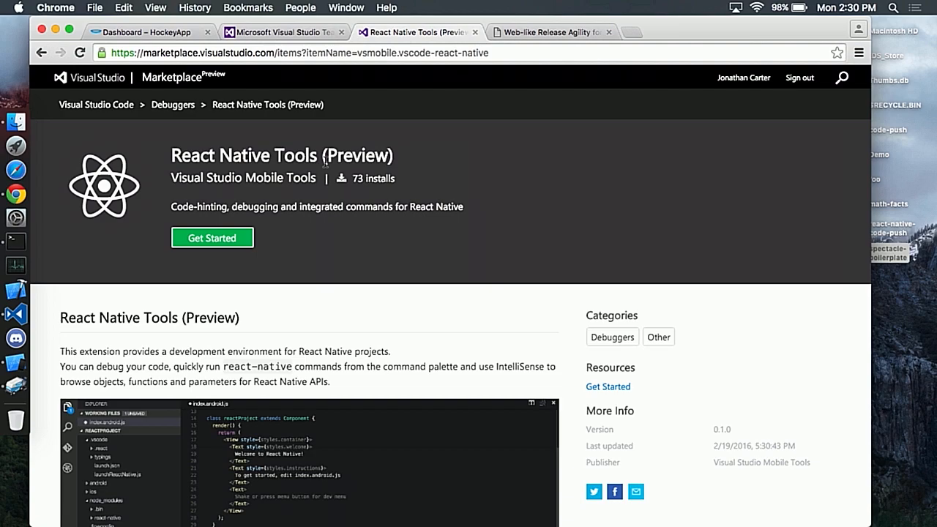